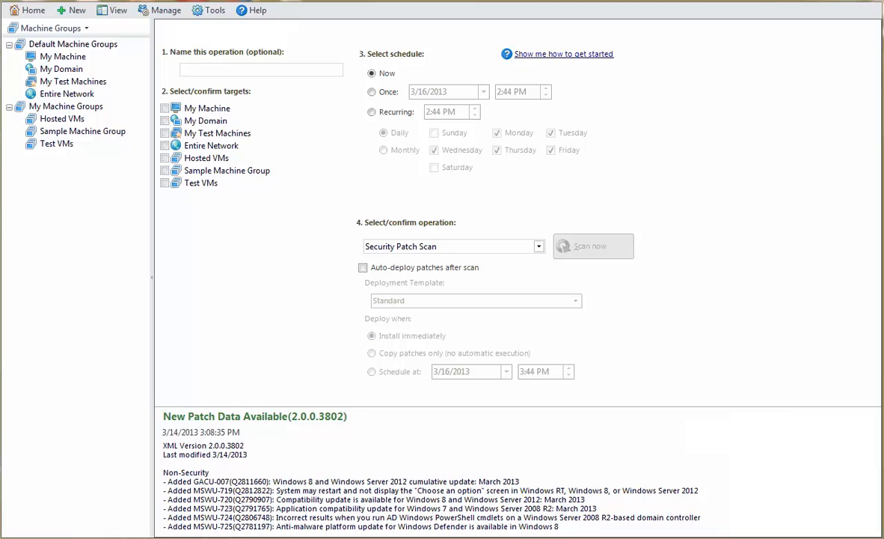
mouse_move(173, 30)
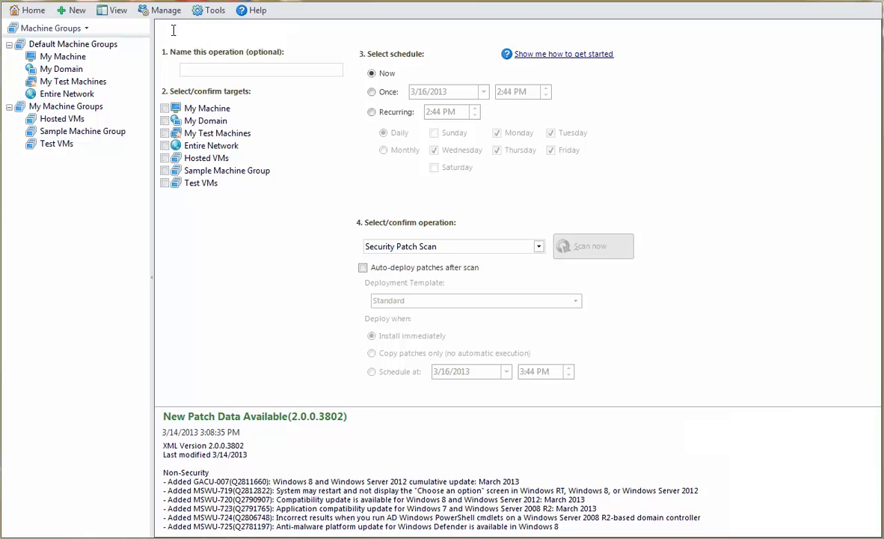
Name the scan 'Custom XML Patch Scan', target My Machine, and run it immediately.
text(Custom)
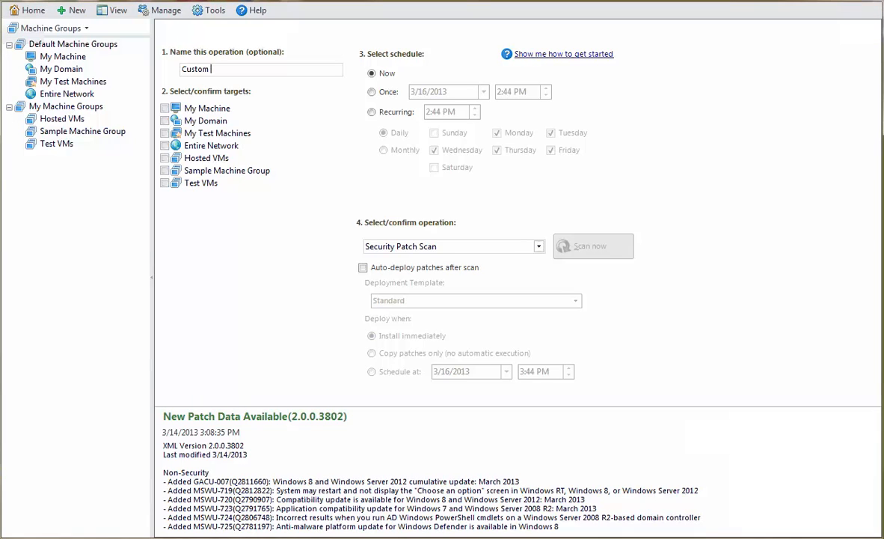
text(XML Patch Scan)
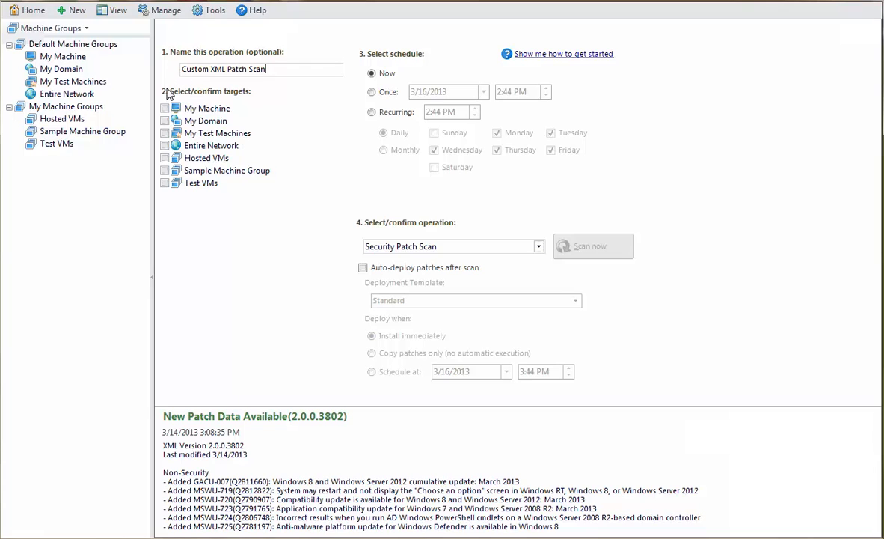
click(164, 108)
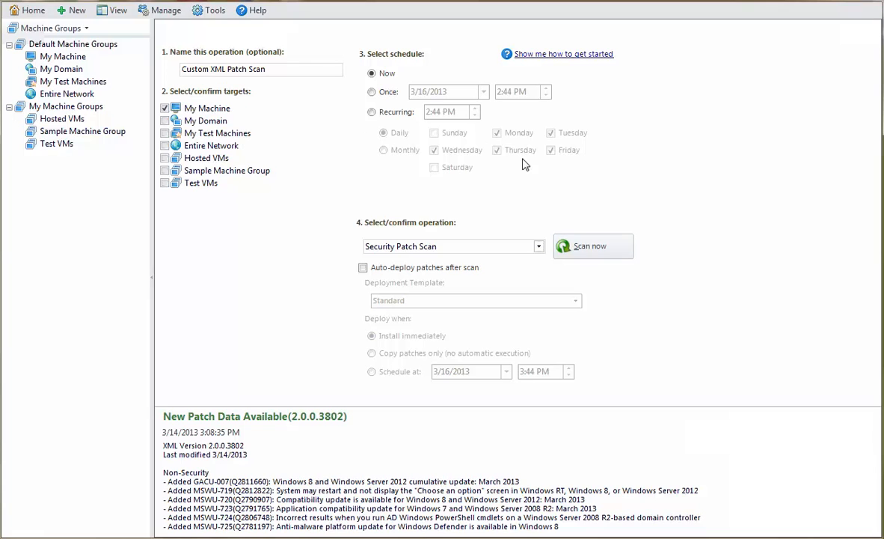
click(593, 245)
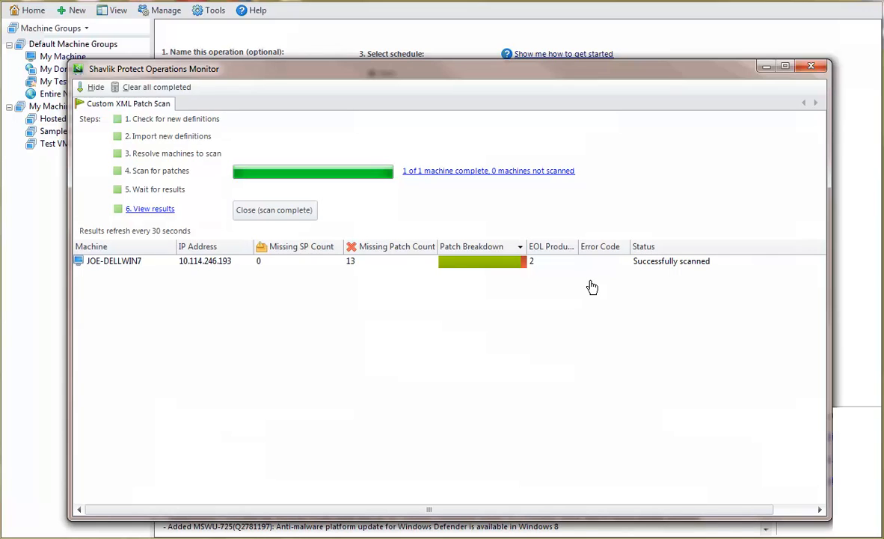
mouse_move(228, 260)
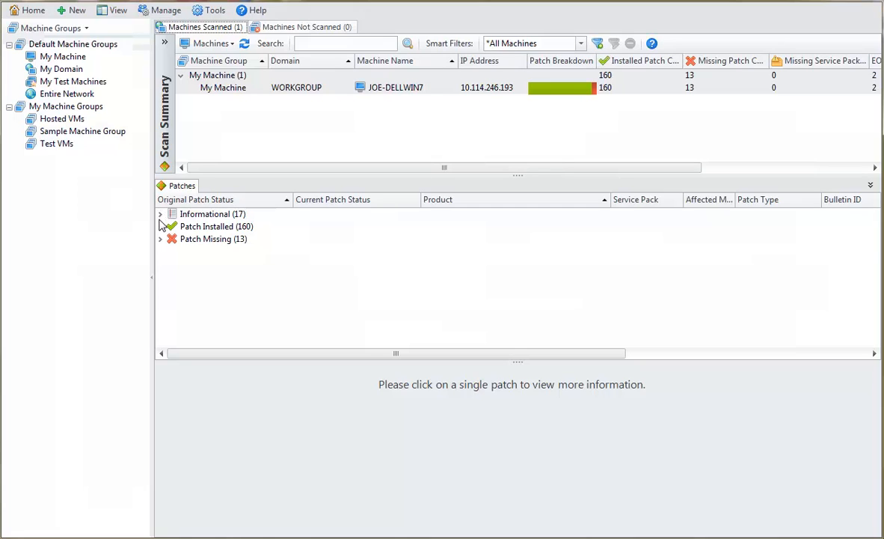
Expand Patch Missing (13) and show details of the CRM Update patch (SS13-001, Important).
click(160, 238)
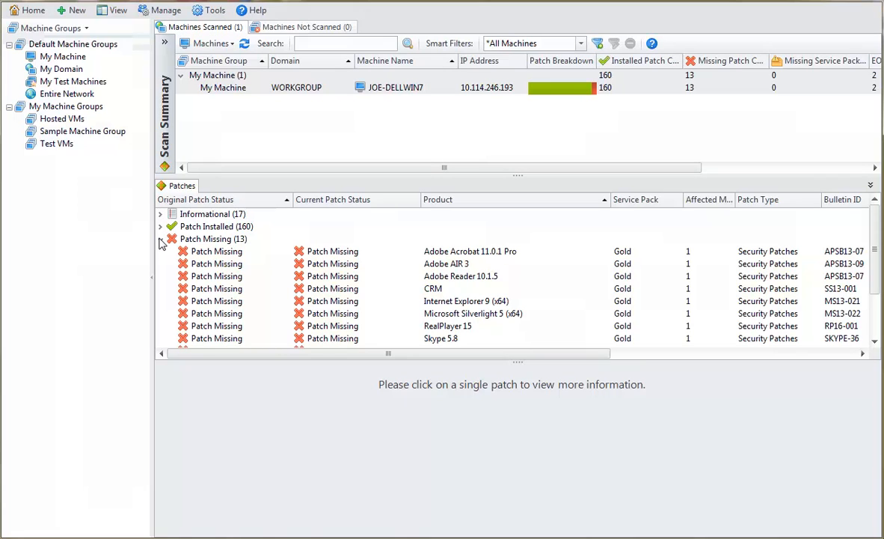
click(432, 287)
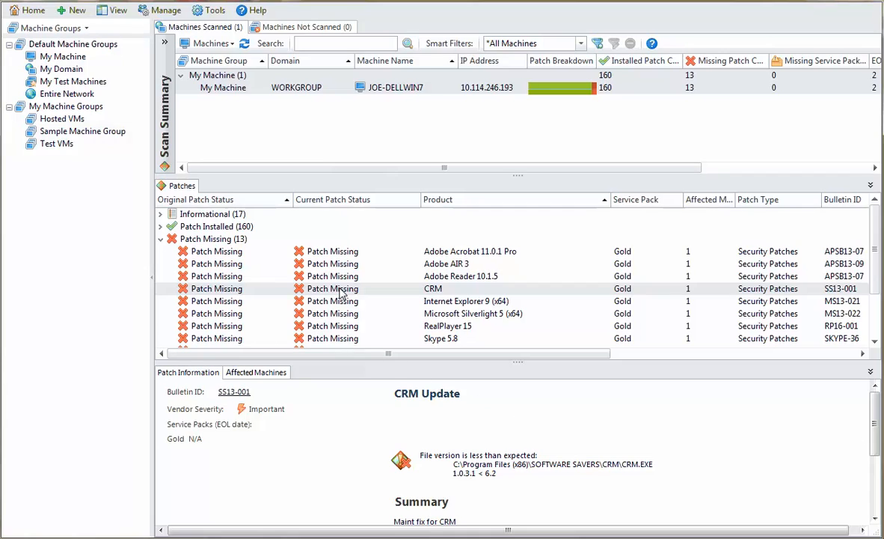
Show the Deploy options for the missing CRM patch via its context menu.
right_click(337, 287)
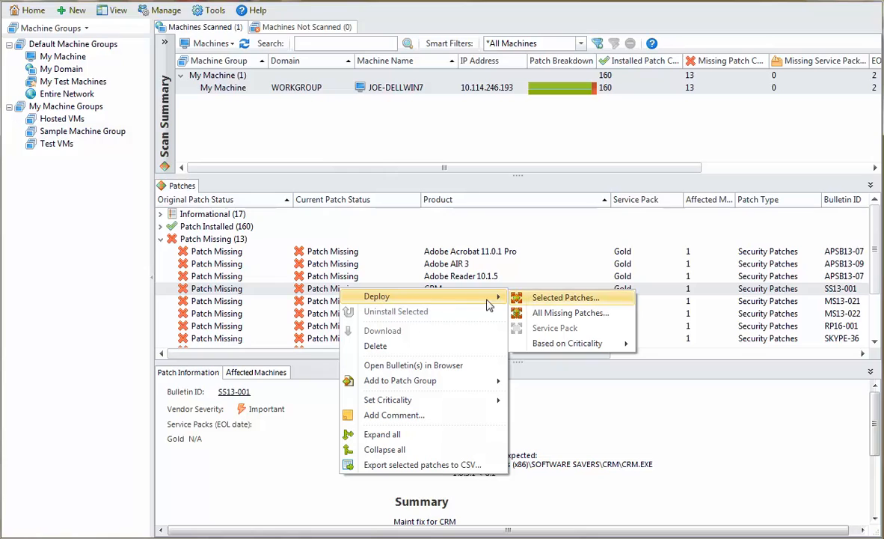
mouse_move(541, 305)
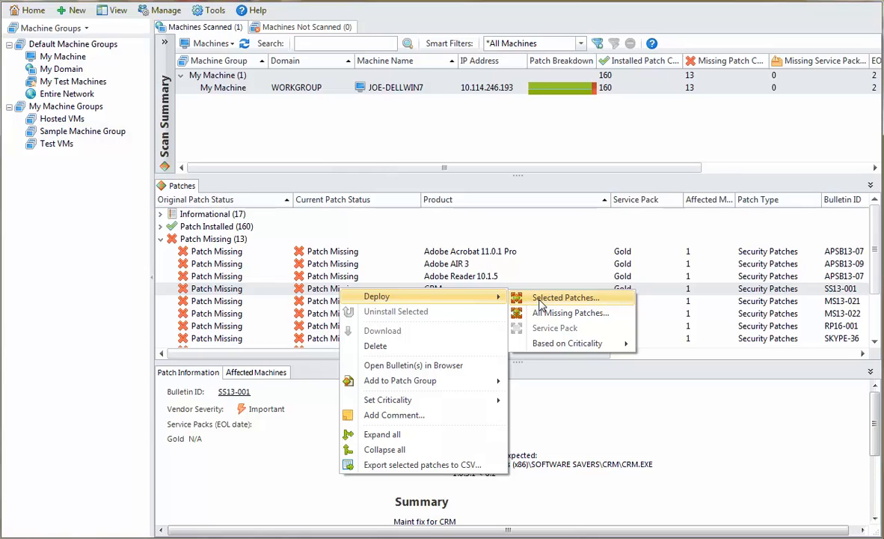